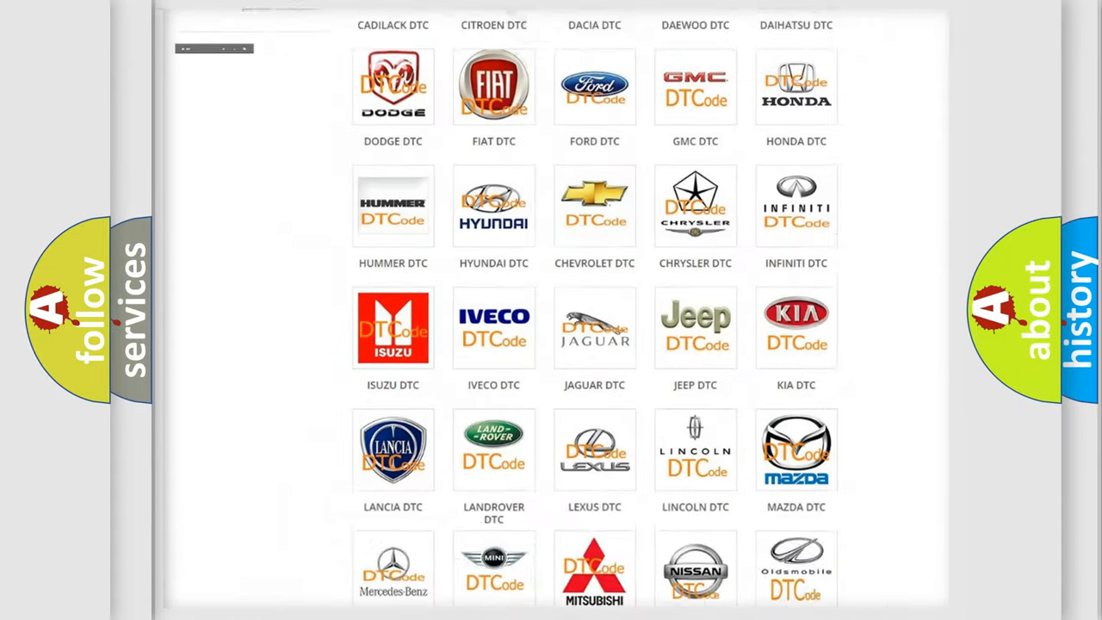
# Open the Alfa Romeo DTC tile and scroll through its B- to P-code list and back up
pyautogui.scroll(3)
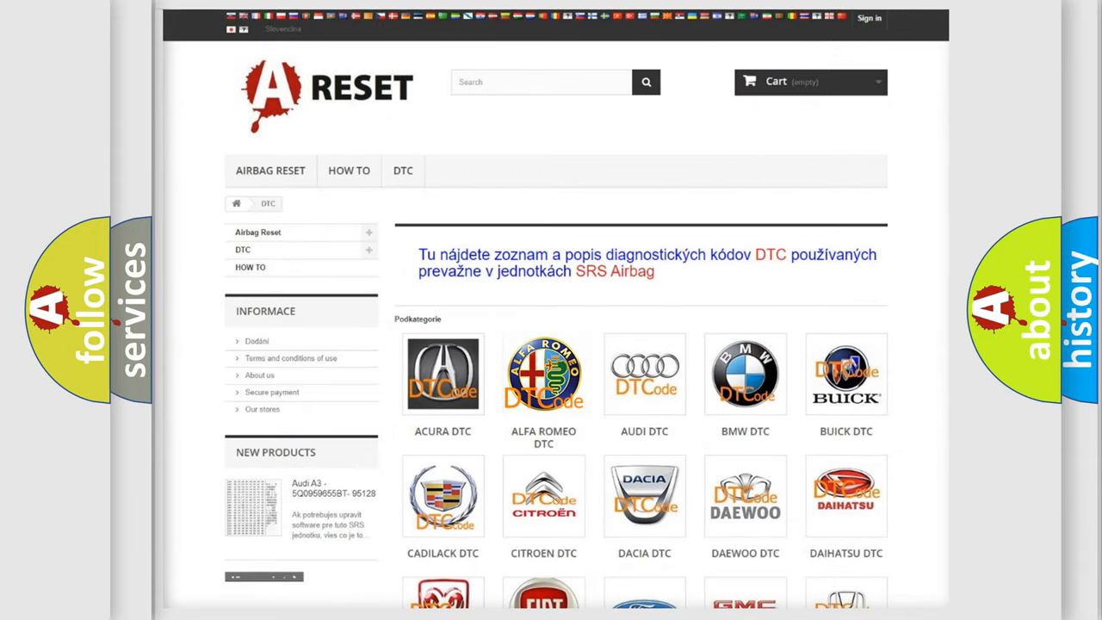
pyautogui.click(543, 374)
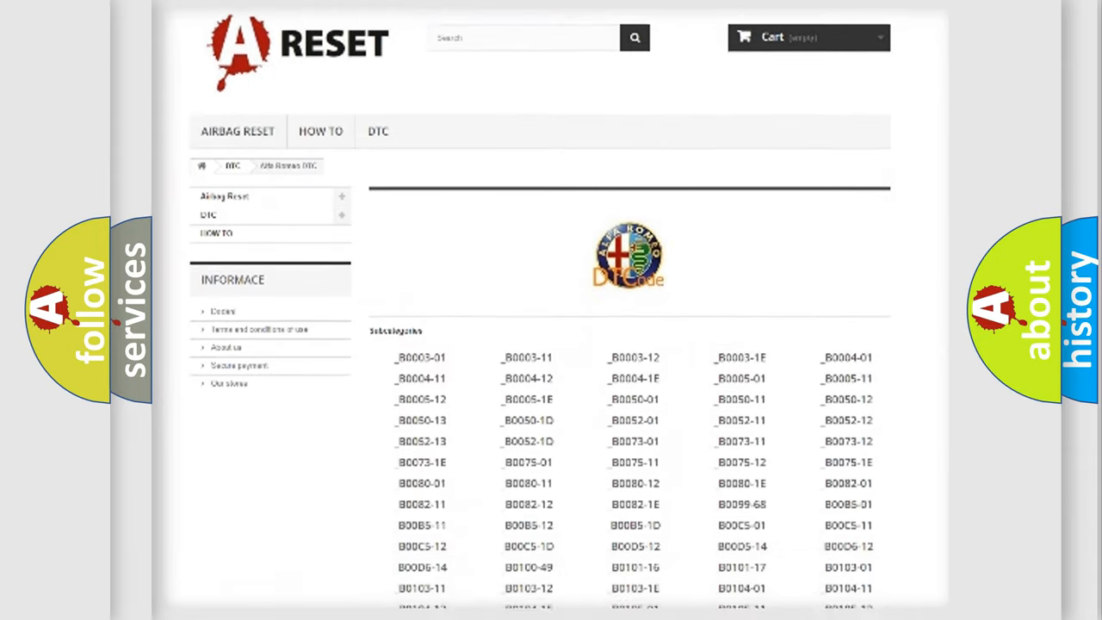
pyautogui.scroll(-3)
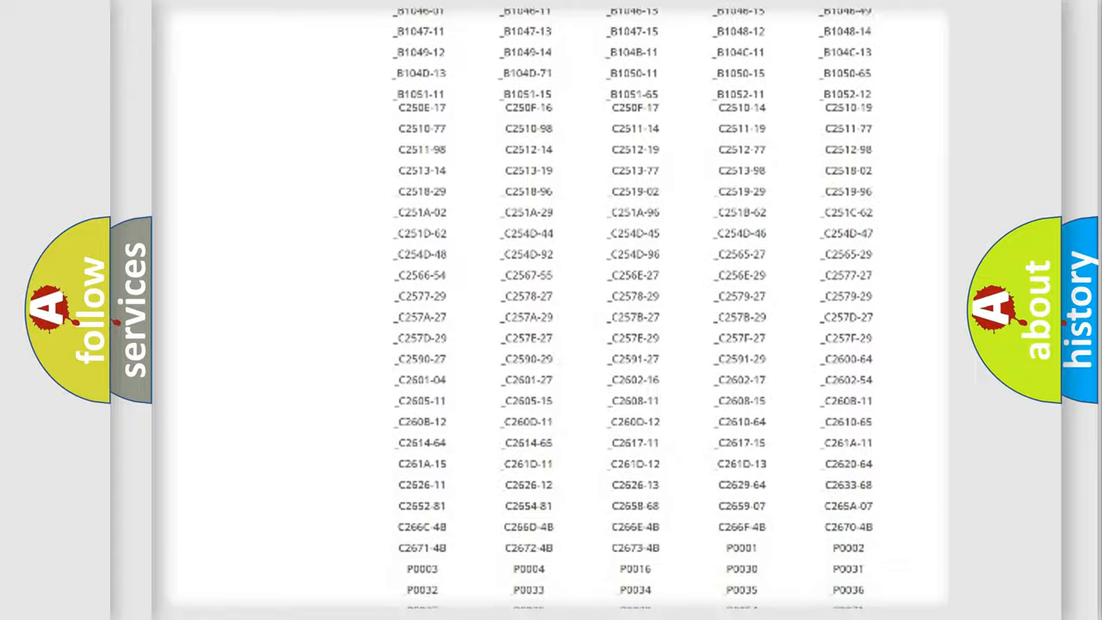
pyautogui.scroll(3)
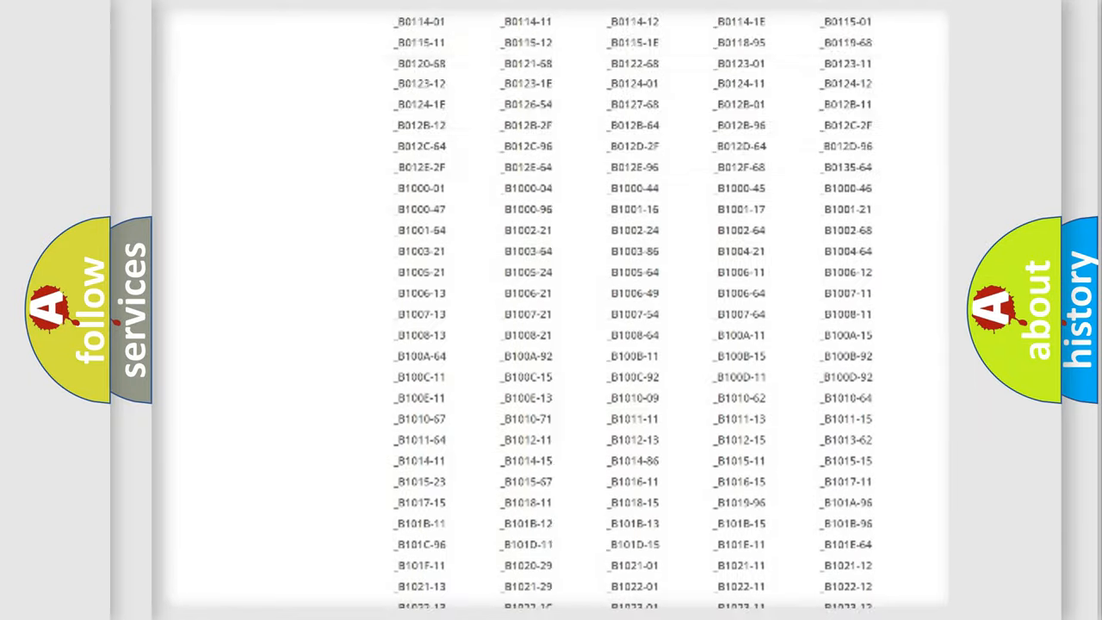
pyautogui.scroll(3)
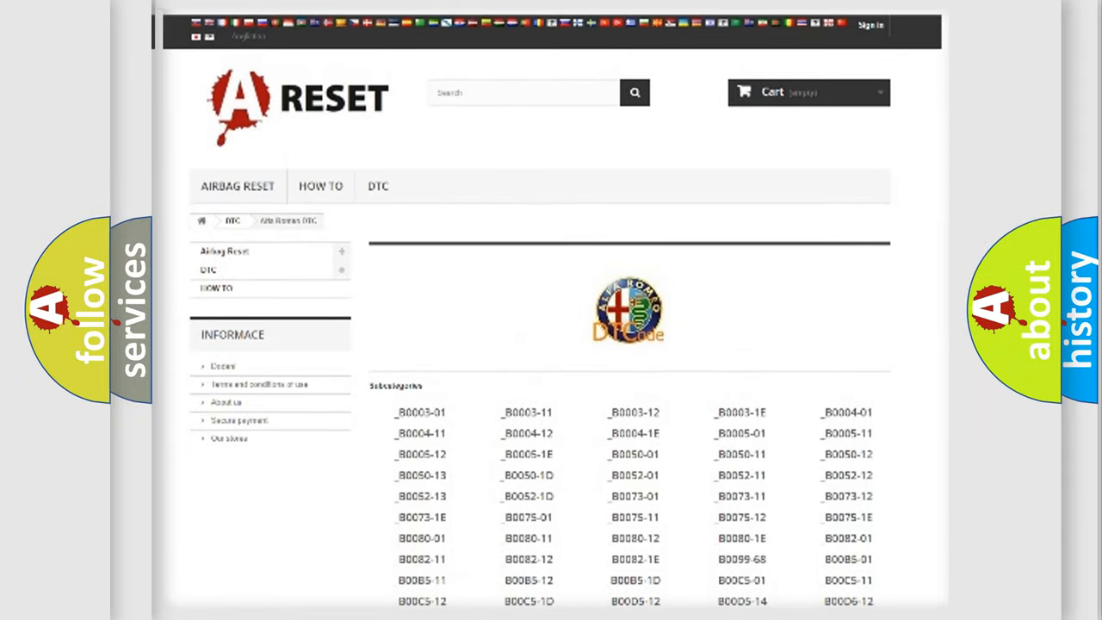